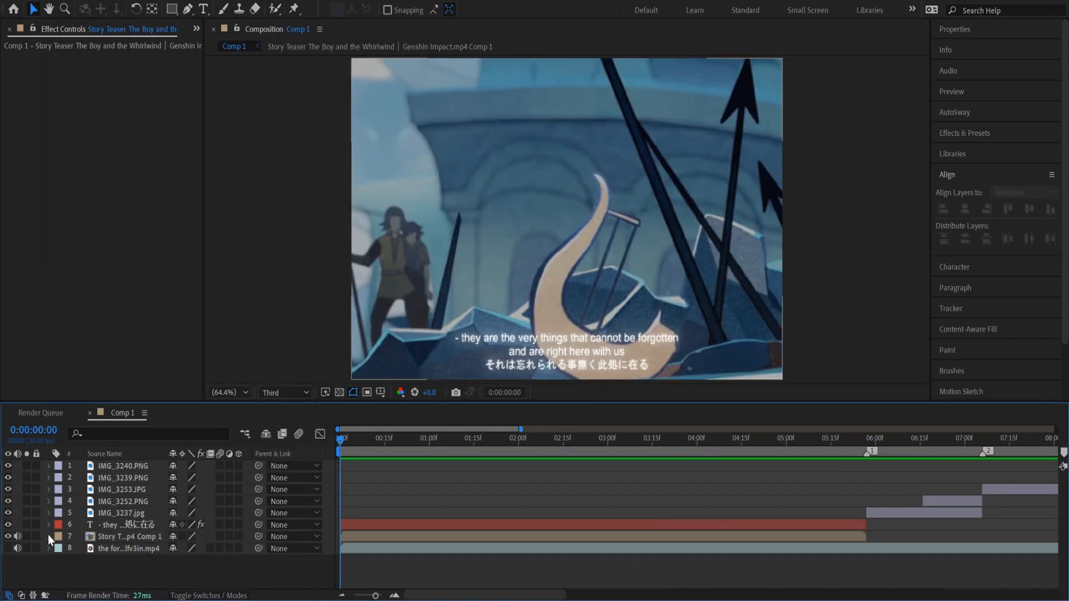
# Give the subtitle text layer a Deep Glow effect and fading opacity keyframes.
pyautogui.click(116, 524)
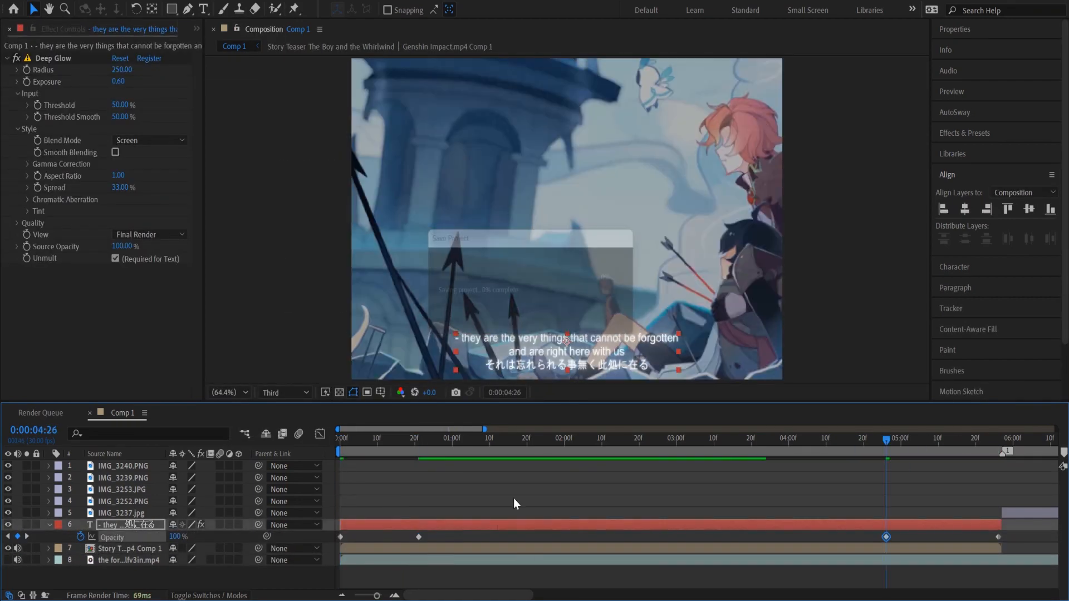
pyautogui.click(125, 93)
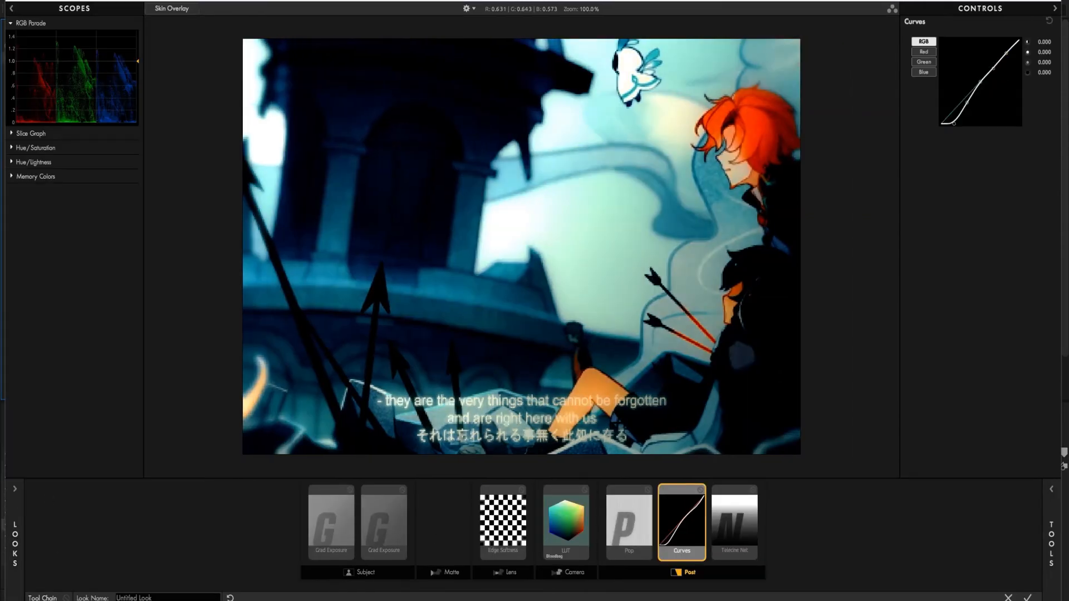
# Review and tweak the LUT, Telecine Net and Curves tools in the Looks tool chain.
pyautogui.click(564, 520)
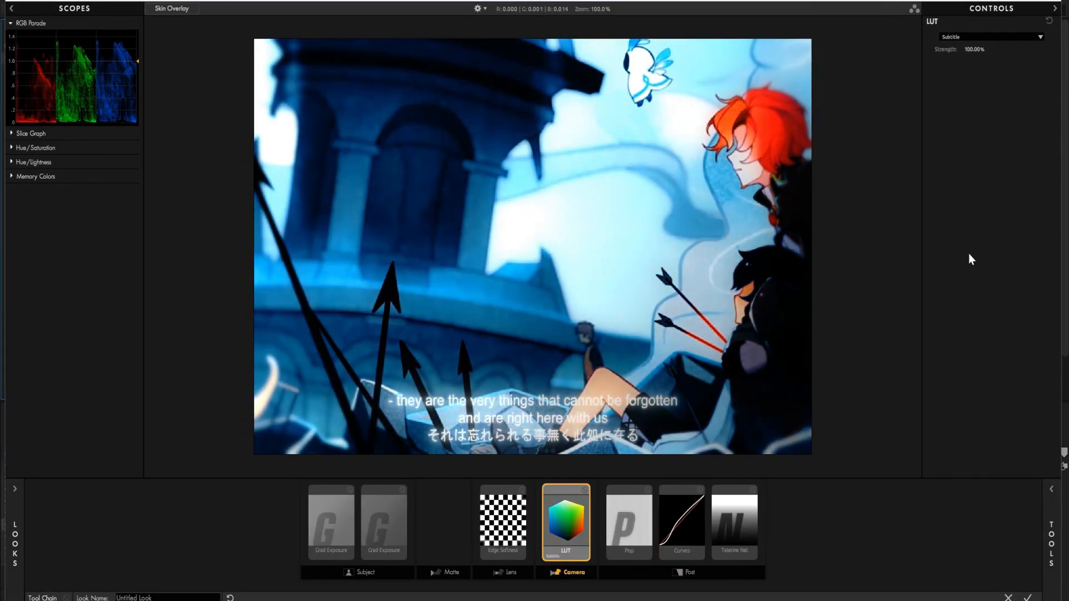
pyautogui.click(734, 521)
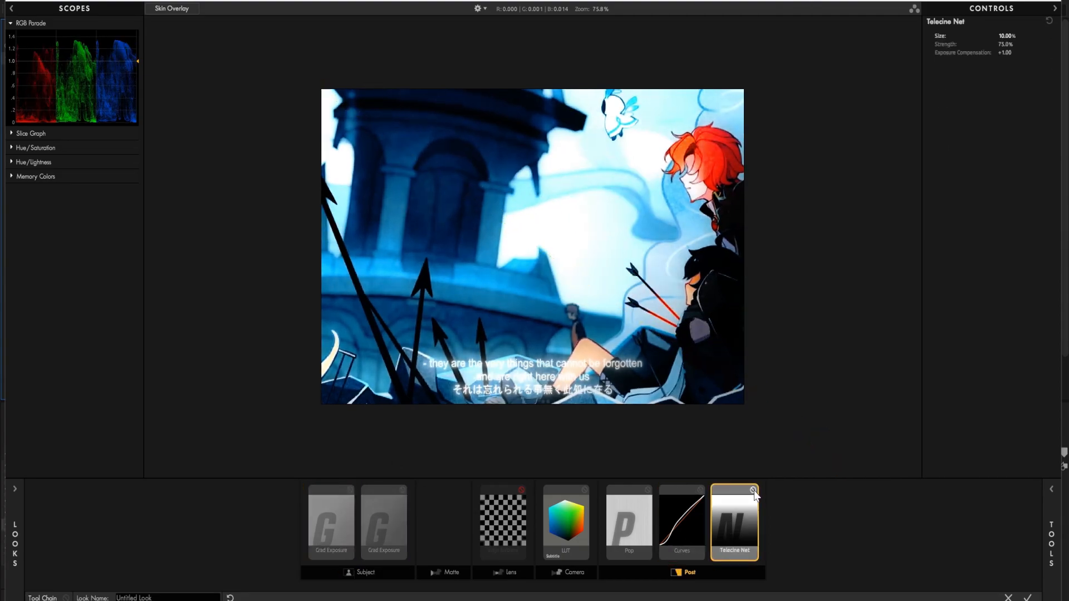
pyautogui.click(680, 521)
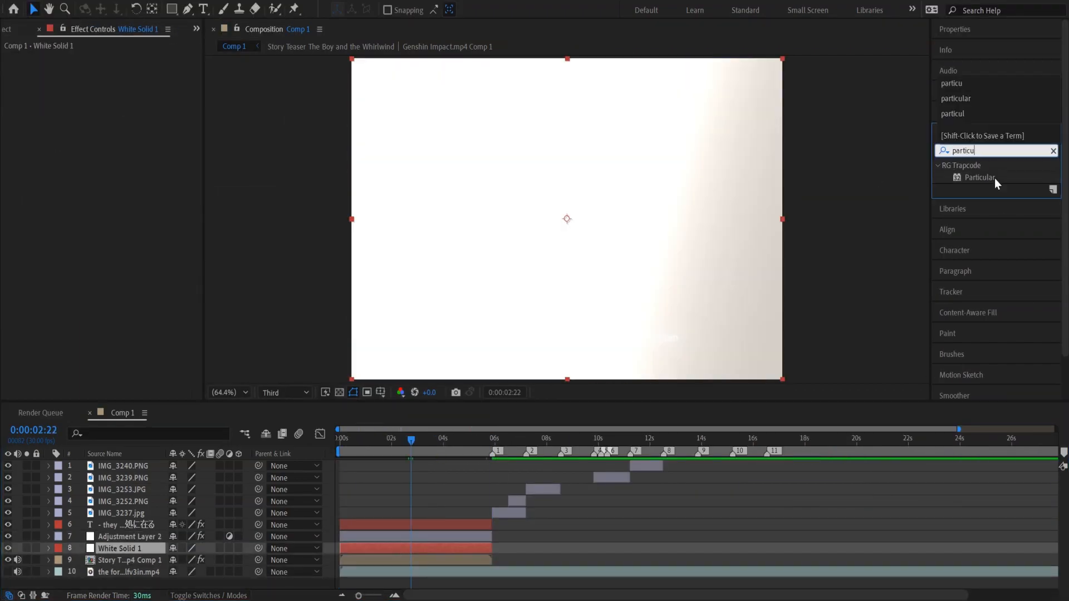
# Apply Trapcode Particular to the white solid and set the emitter size mode in the Designer.
pyautogui.doubleClick(979, 177)
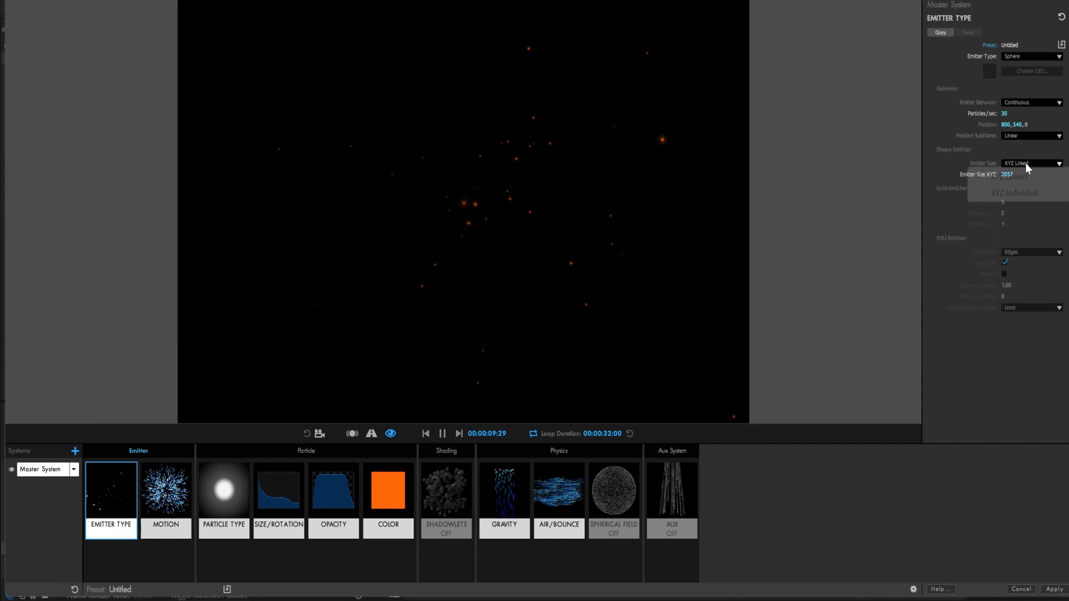
pyautogui.click(223, 491)
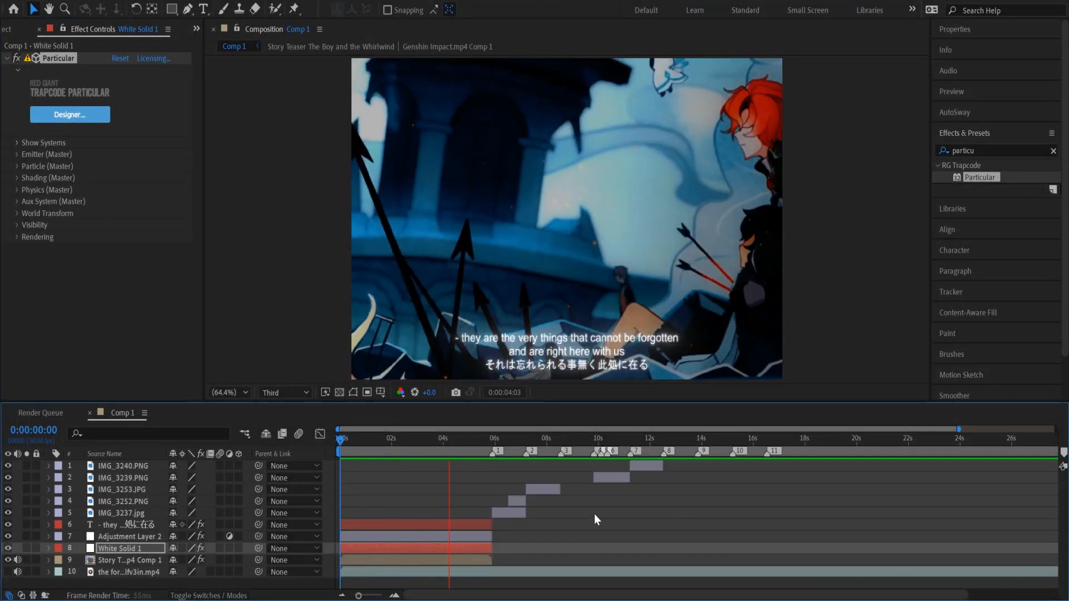
pyautogui.click(69, 113)
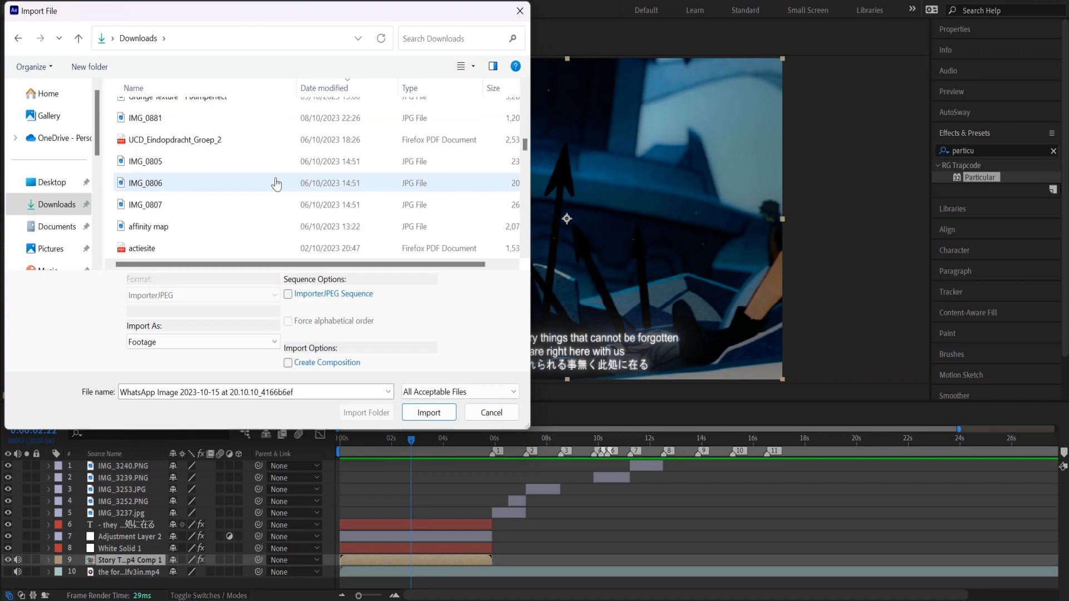
# Pick a JPG image from the Downloads folder in the import dialog.
pyautogui.click(427, 412)
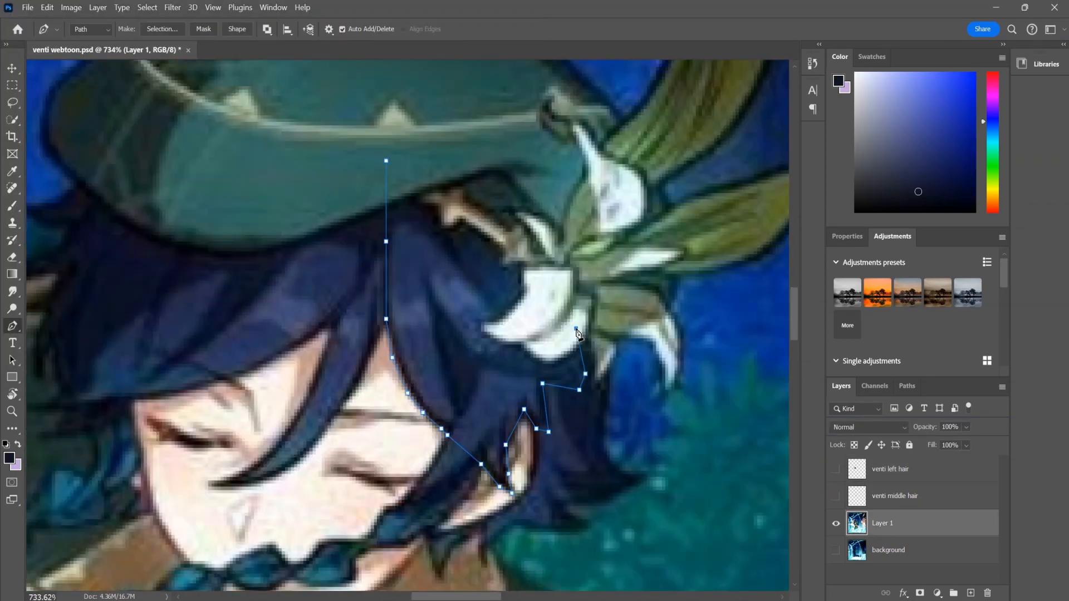
# Copy the hair selection to its own layer via the context menu.
pyautogui.rightClick(578, 333)
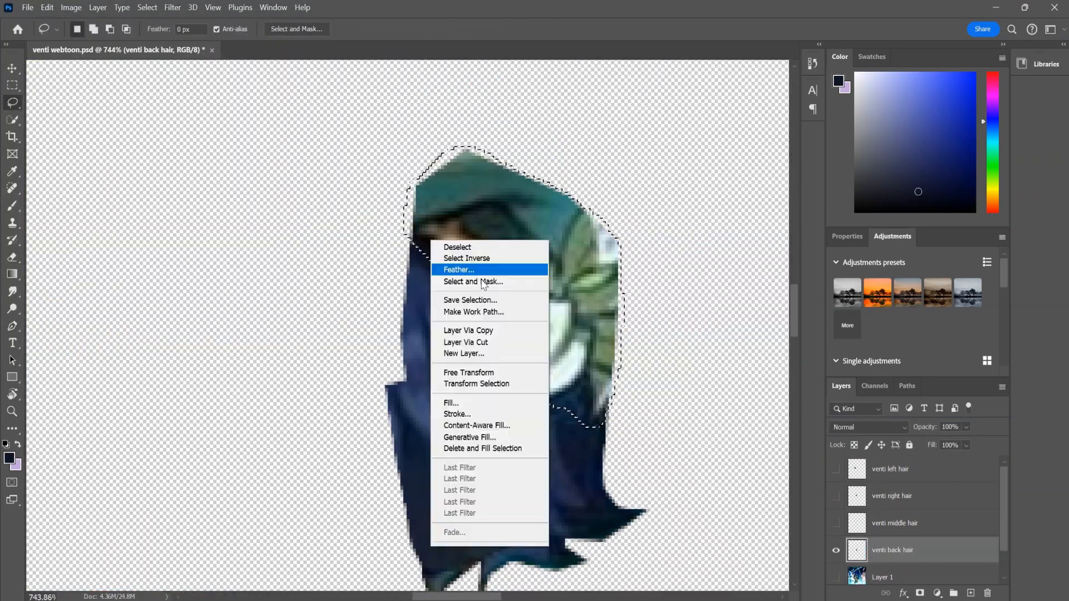
pyautogui.click(473, 312)
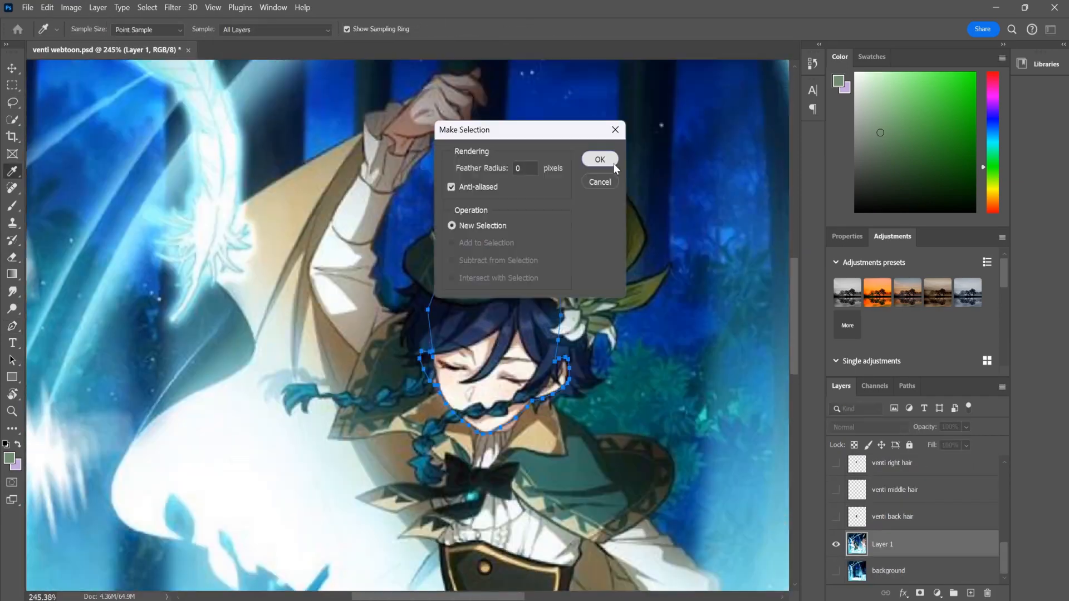
# Make the face path a selection and lasso away stray hair bits on the face and body layers.
pyautogui.click(599, 159)
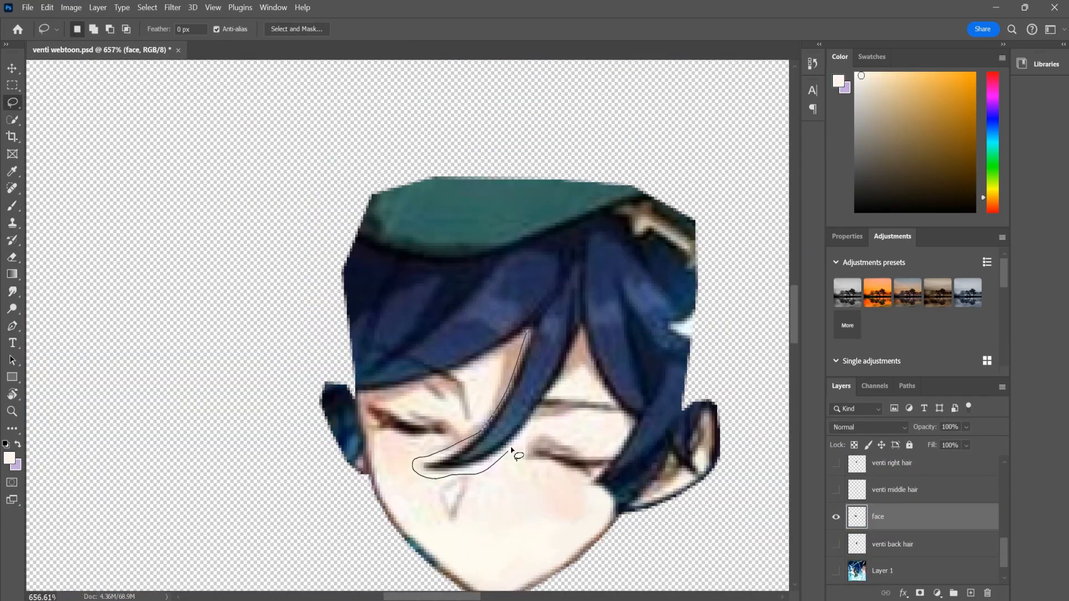
pyautogui.click(13, 290)
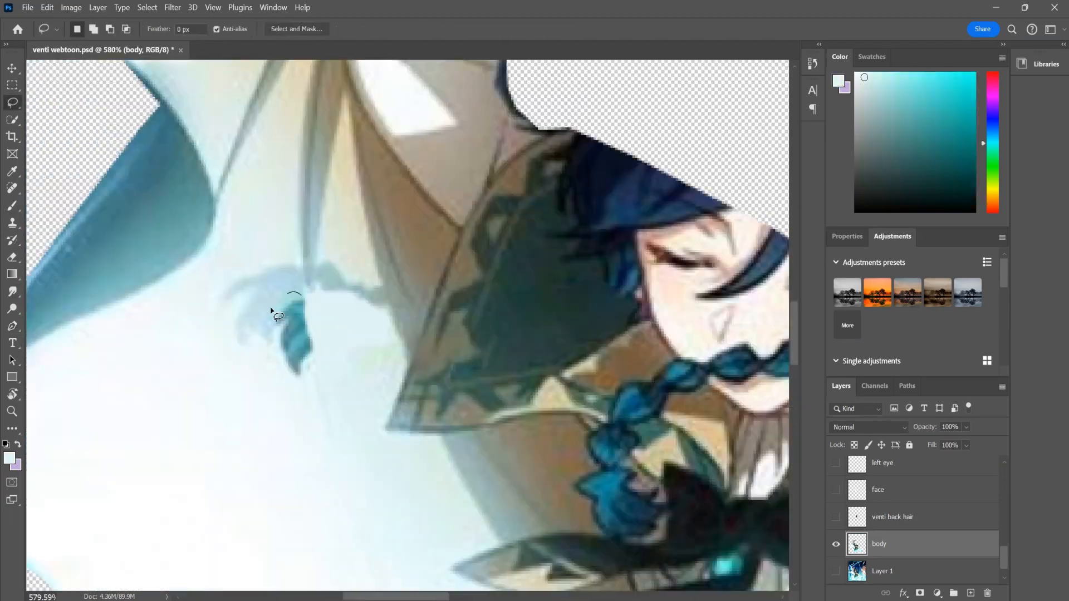
pyautogui.click(12, 205)
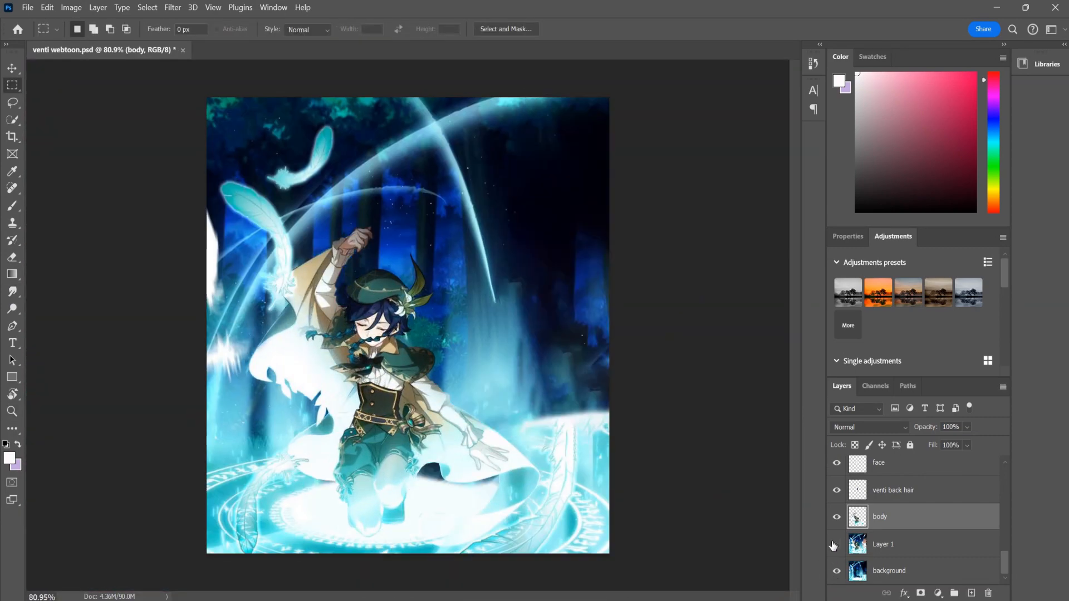
# Hide Layer 1 and the background so only the cut-out character remains on transparency.
pyautogui.click(888, 570)
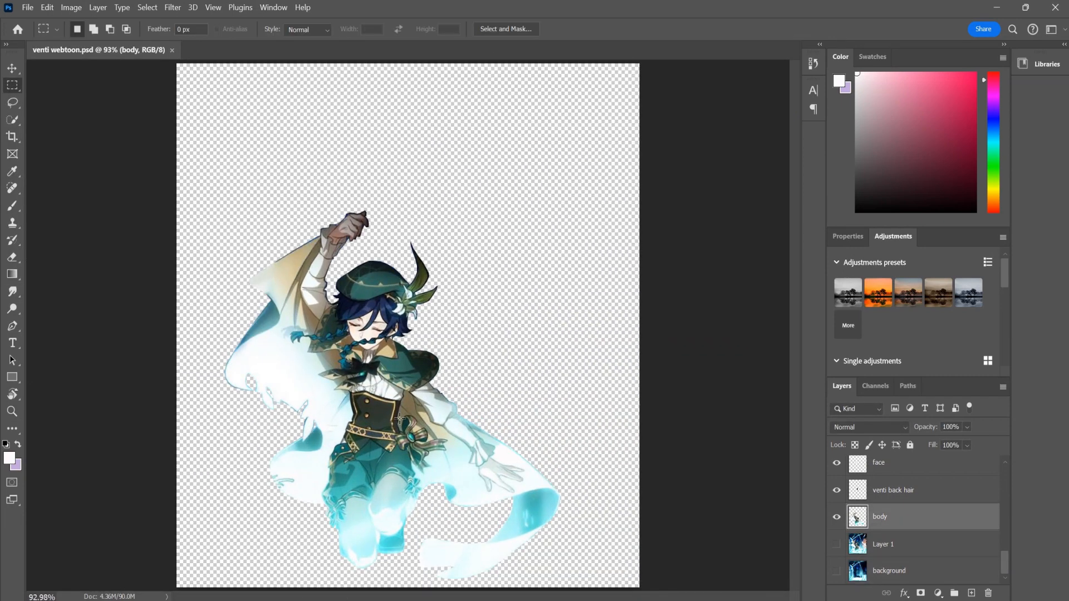
pyautogui.click(12, 412)
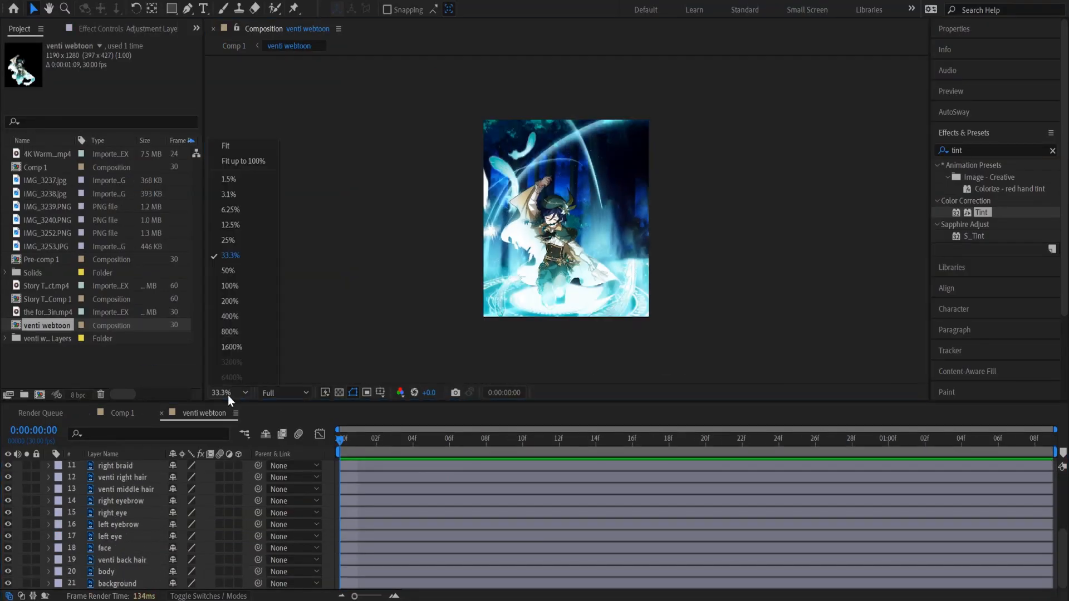
# Zoom to the head and set the AutoSway sway distance on the middle and back hair layers.
pyautogui.click(229, 316)
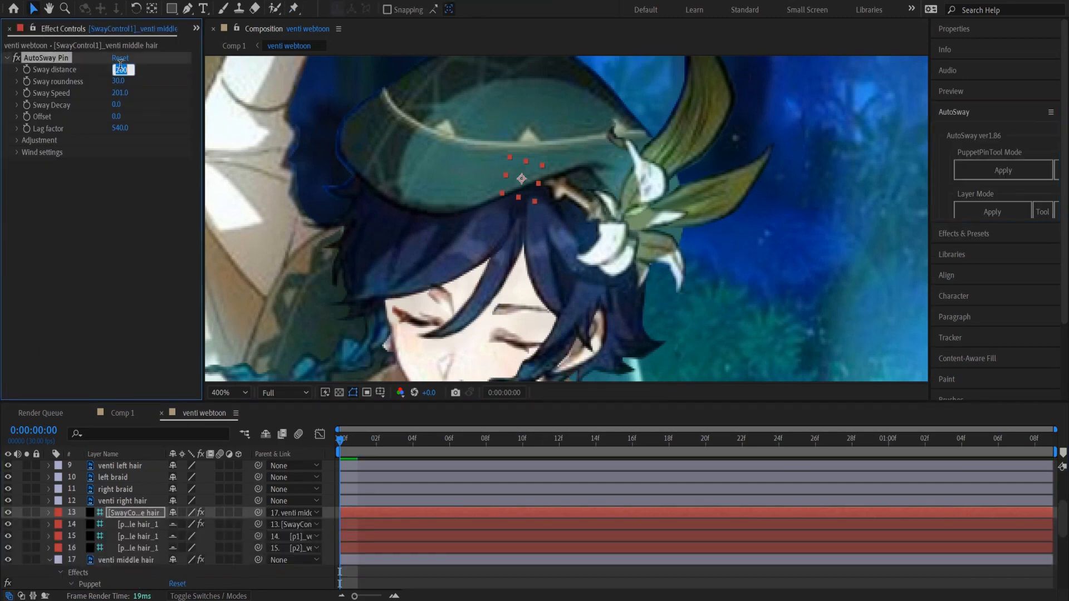
pyautogui.click(577, 439)
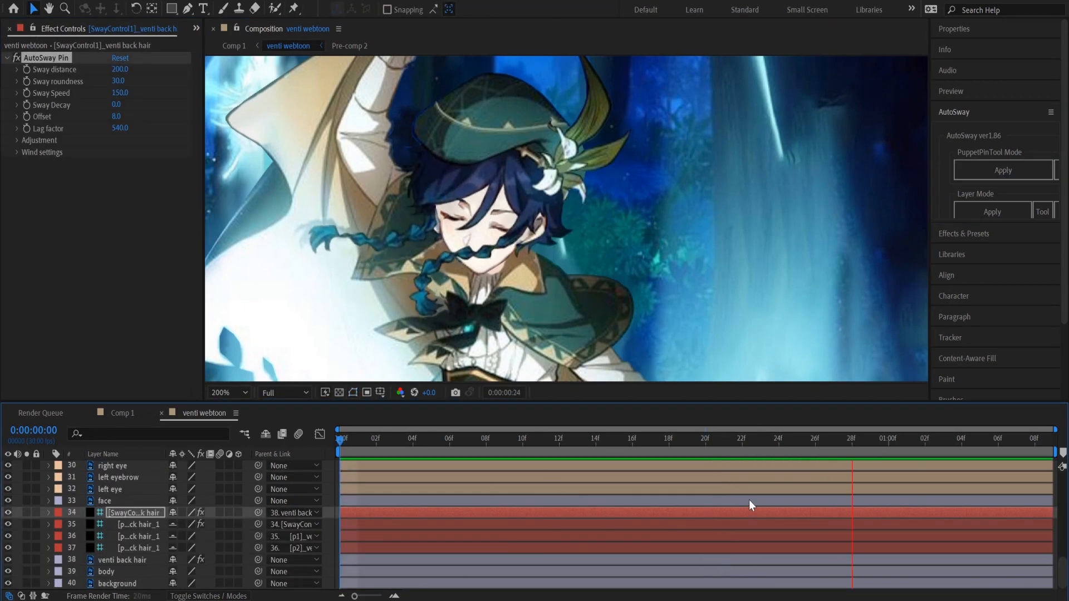
pyautogui.click(135, 499)
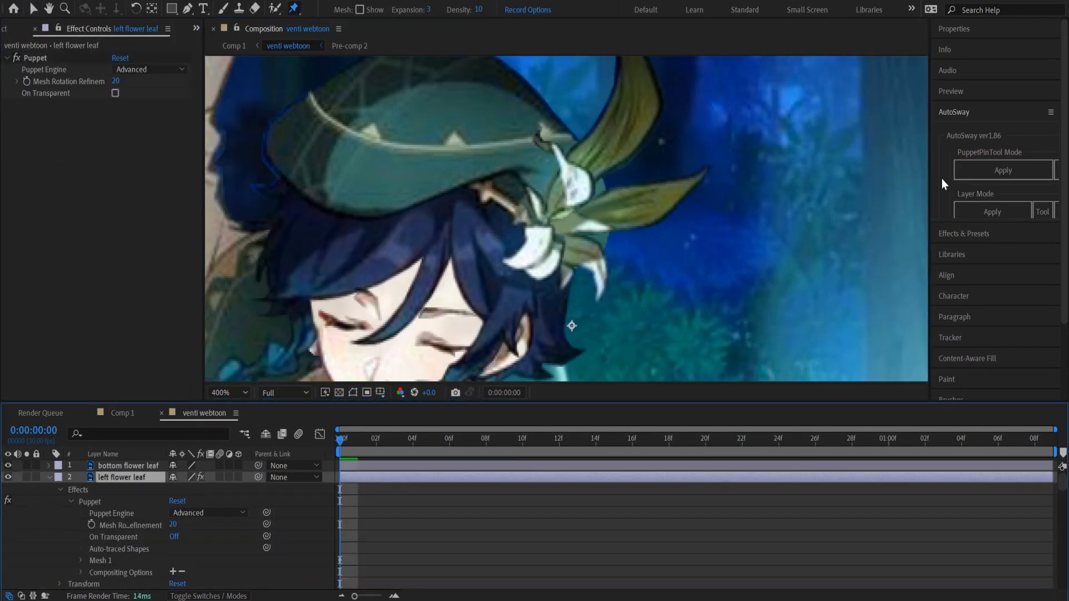
# Apply AutoSway to the bottom and left flower leaf pins and reveal the body layer's puppet pins.
pyautogui.click(1003, 169)
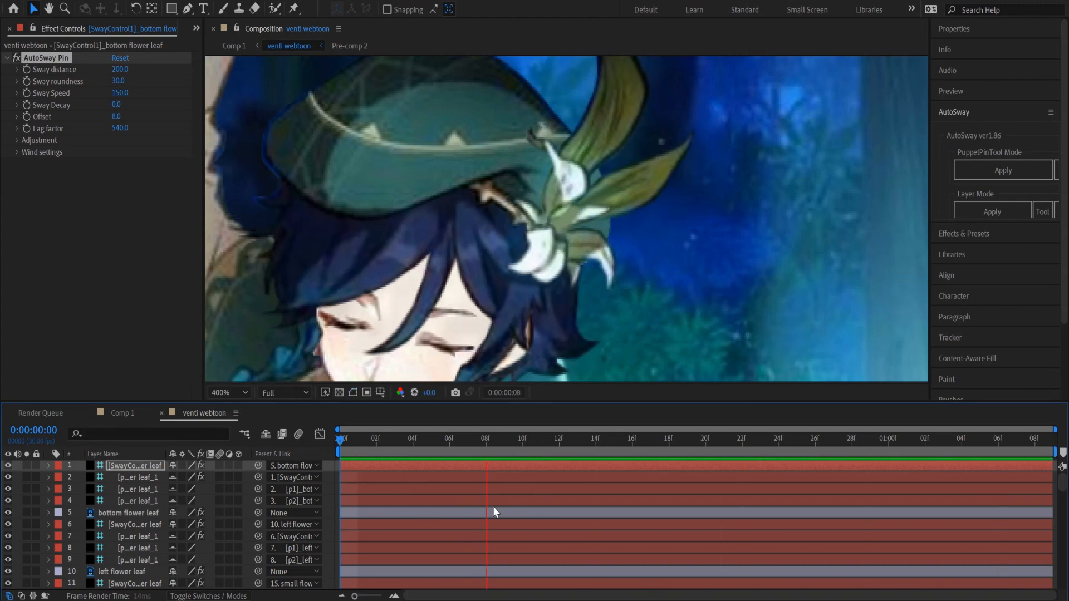
pyautogui.click(119, 571)
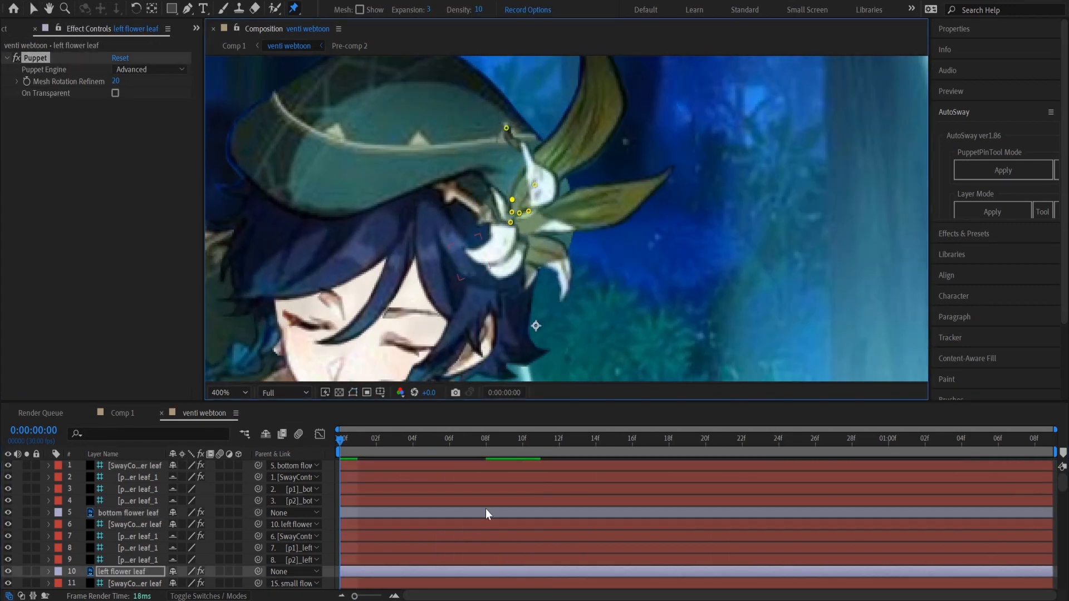
pyautogui.scroll(-3)
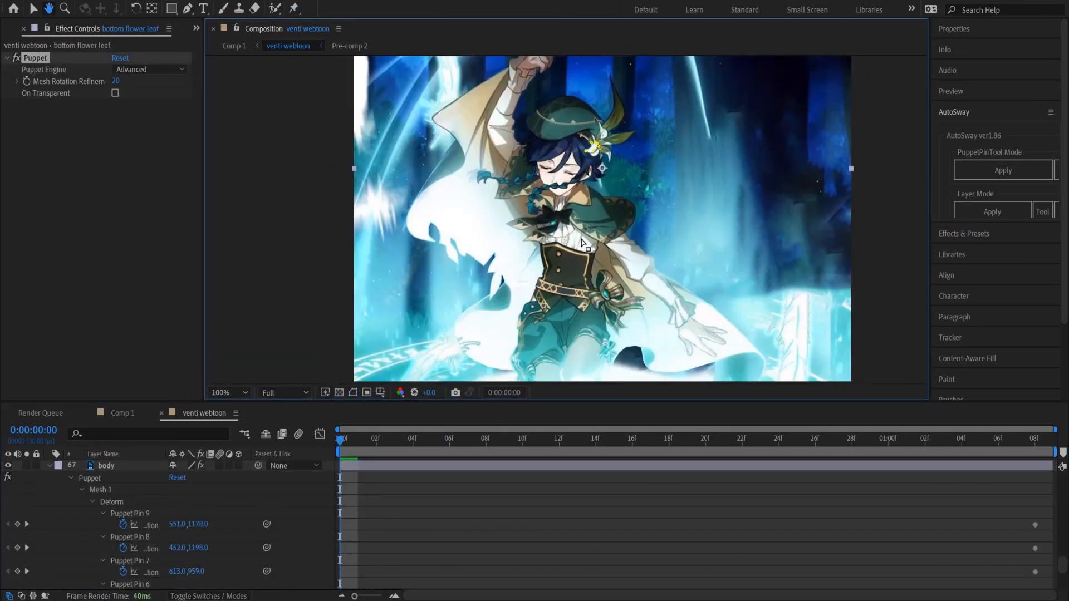
pyautogui.click(106, 466)
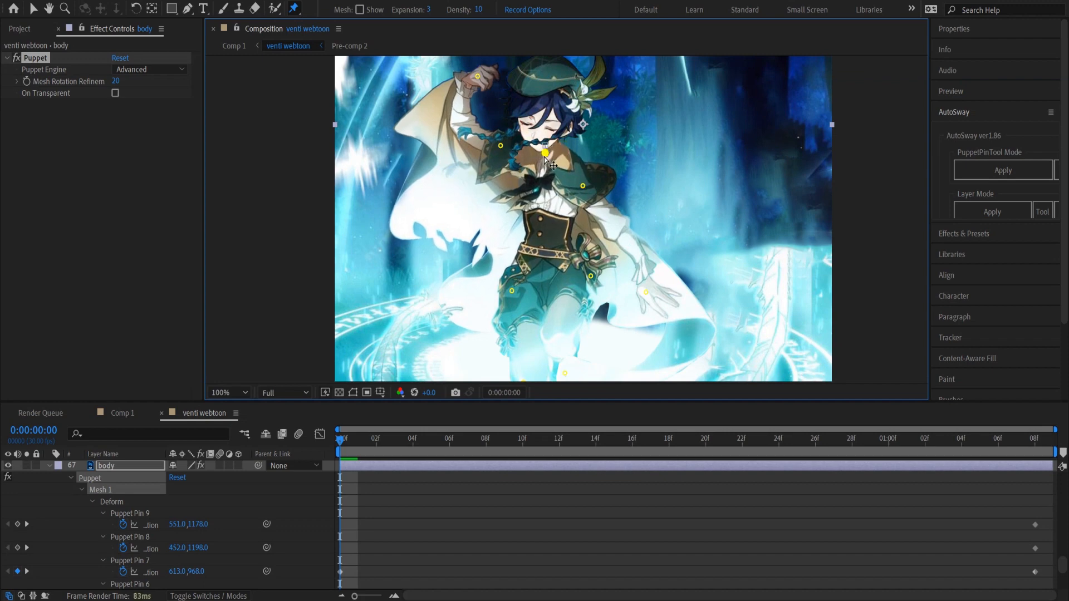